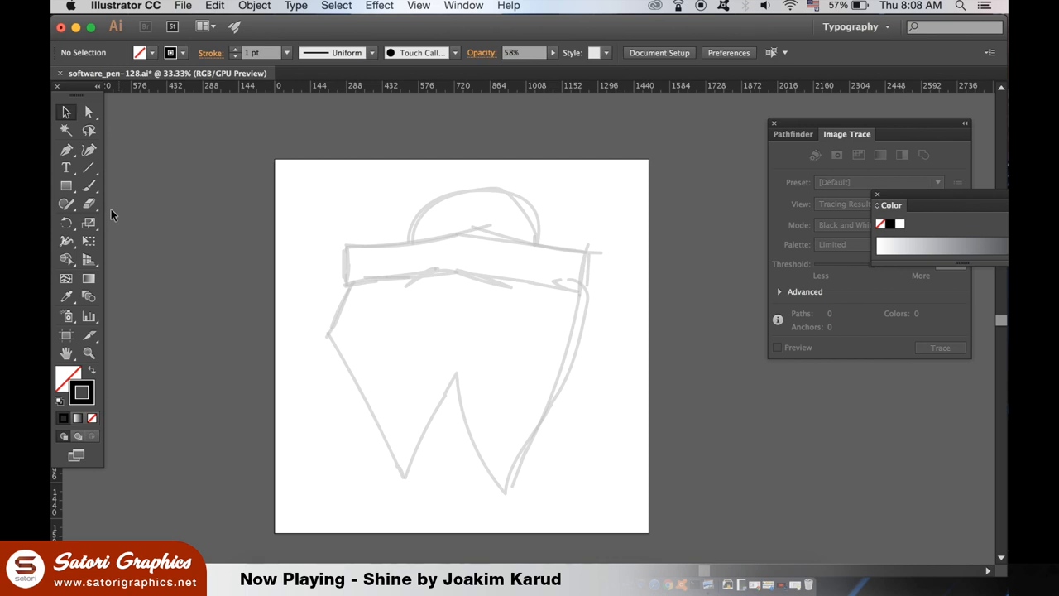
mouse_move(106, 209)
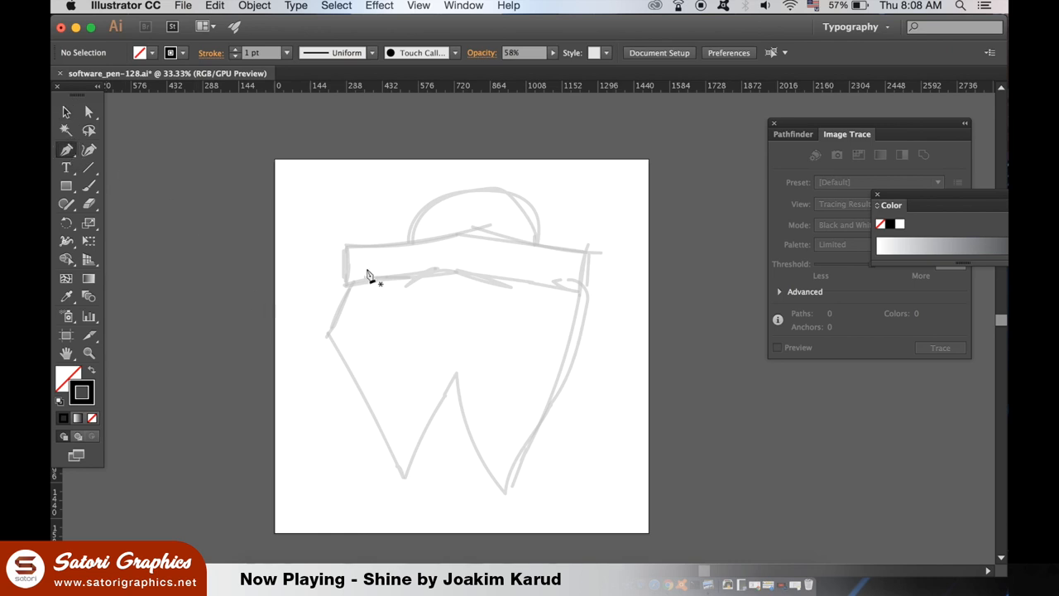
mouse_move(347, 250)
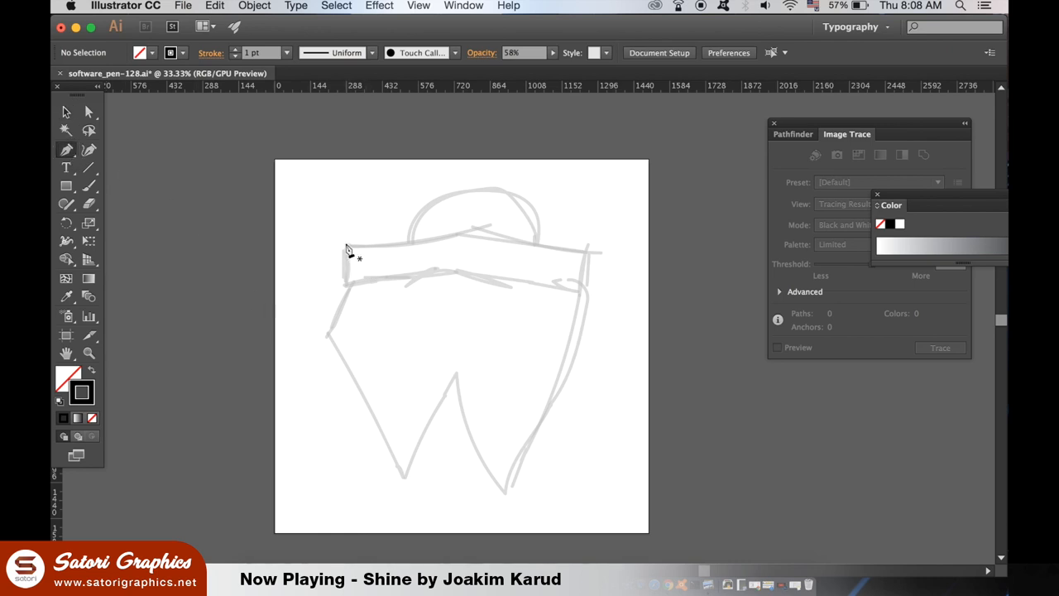
Step: Trace the logo's banner with the Pen tool as a bold black stroke over the sketch
left_click(350, 273)
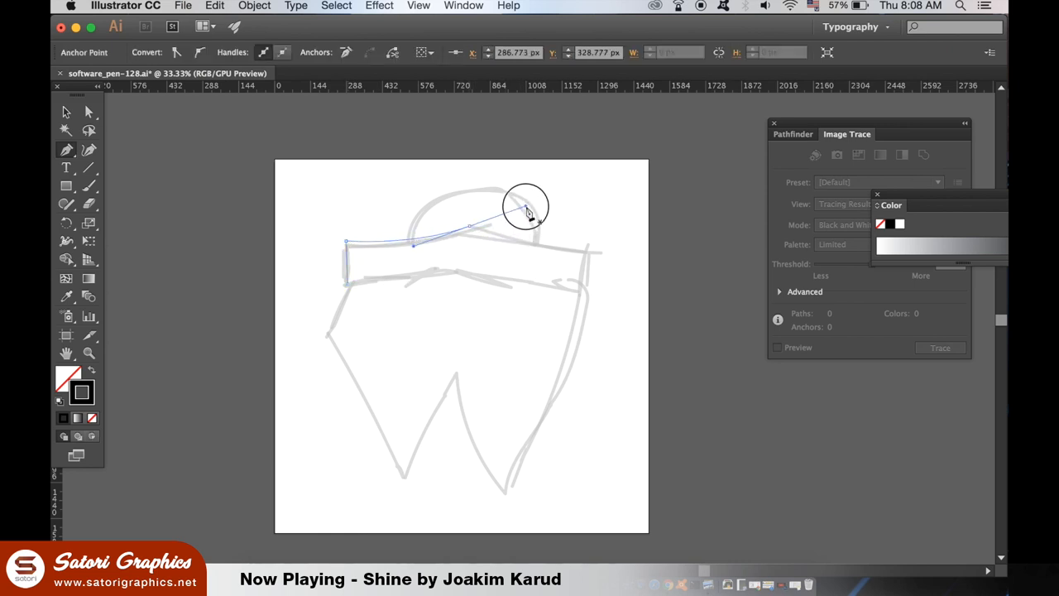
left_click_drag(530, 211, 528, 208)
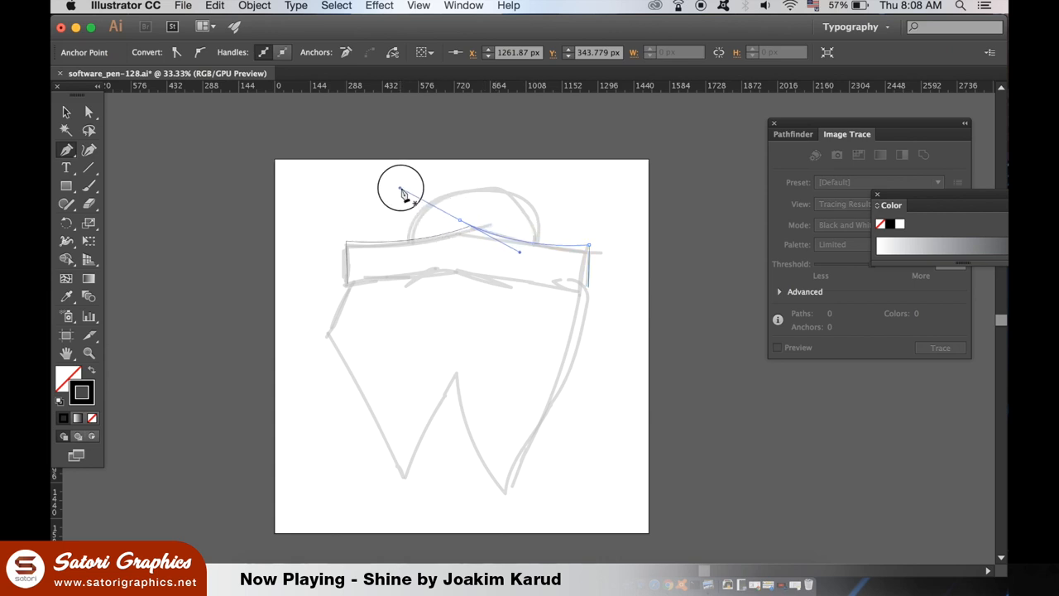
left_click_drag(401, 189, 454, 230)
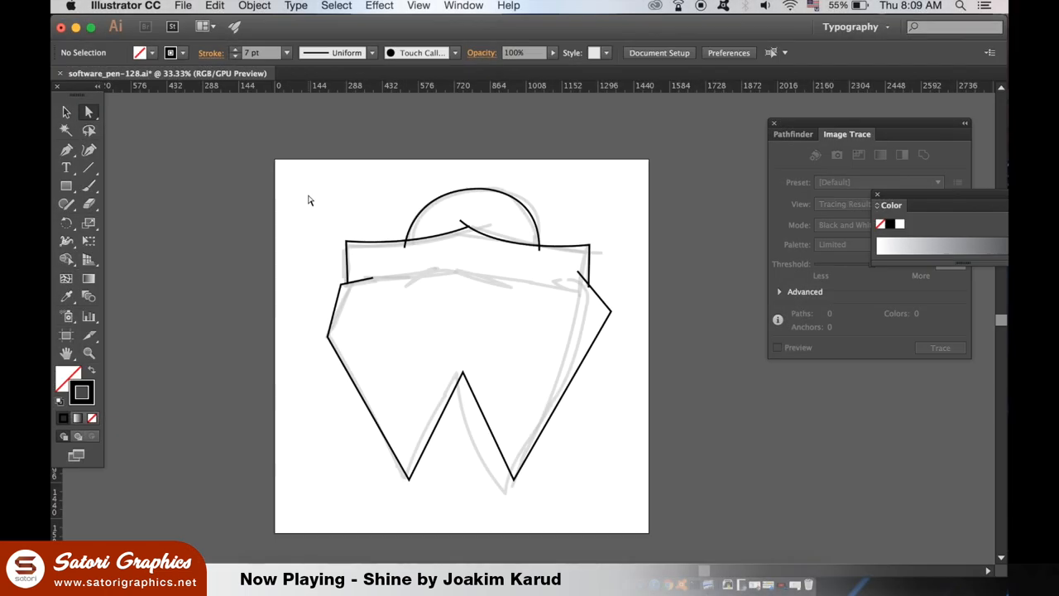
mouse_move(455, 221)
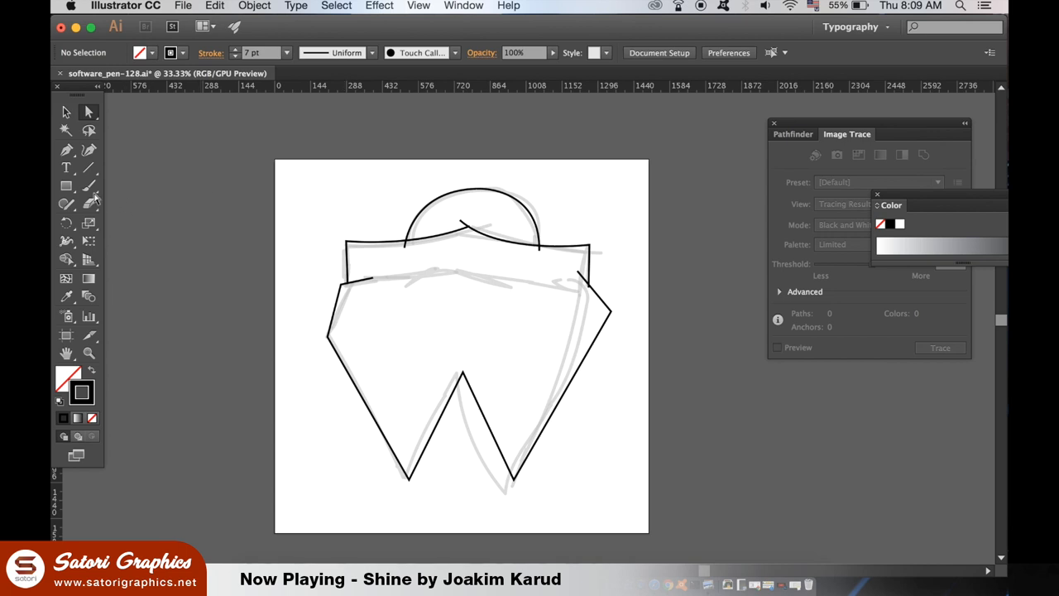
mouse_move(89, 168)
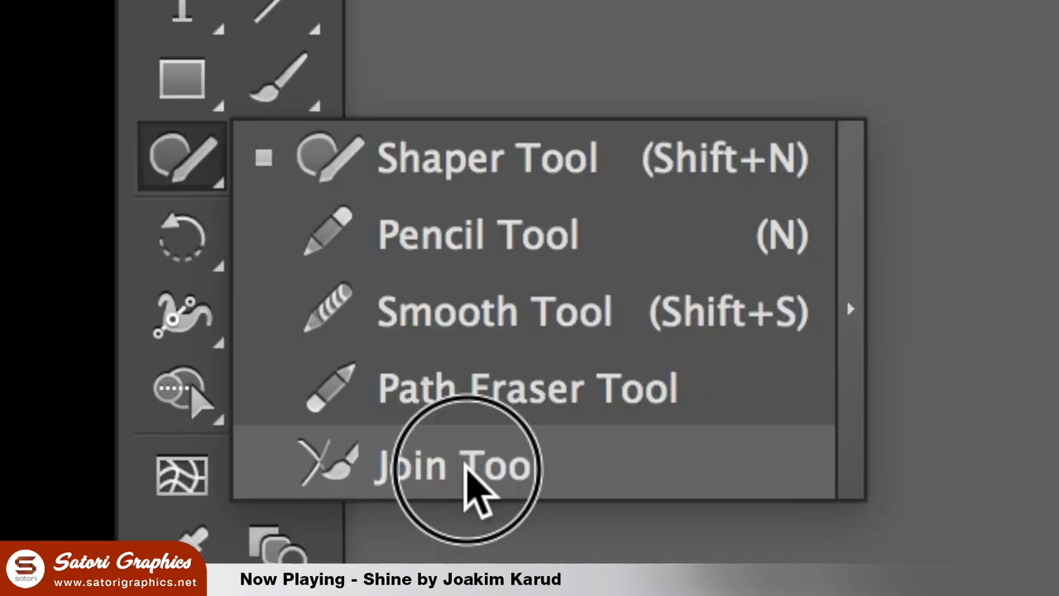
Step: Join the traced path ends with the Join tool and fill the logo solid black
left_click(459, 463)
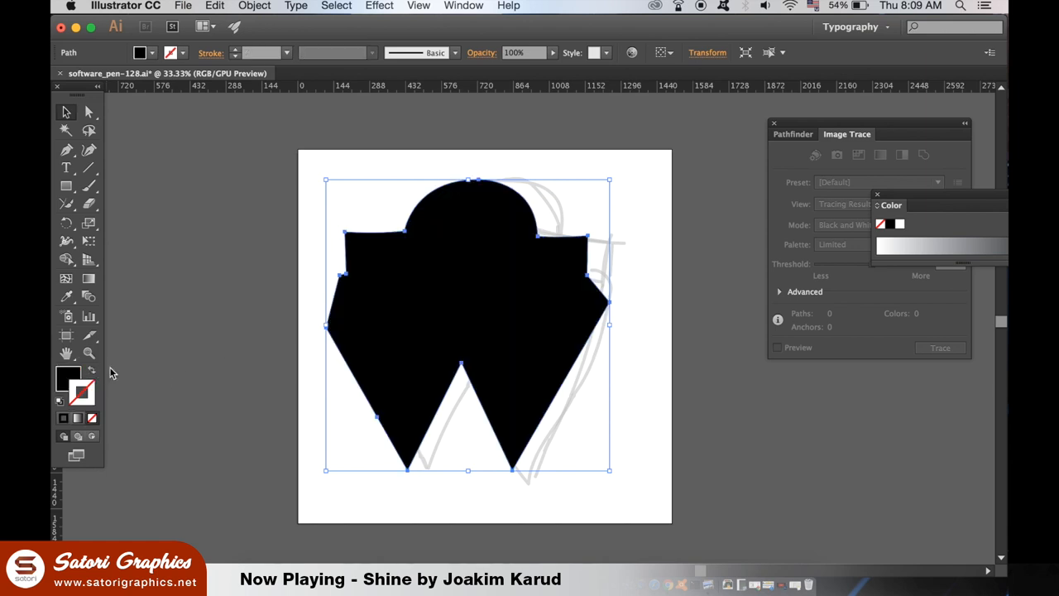
left_click(180, 368)
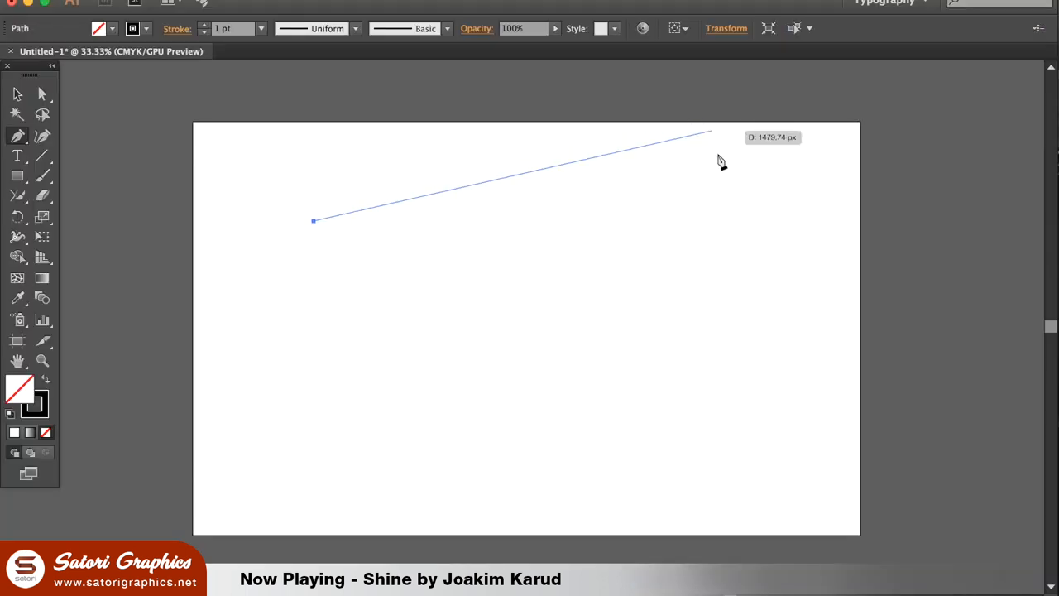
Step: Draw a straight-segment open path, move it, and resize it by its bounding-box corner
left_click(681, 357)
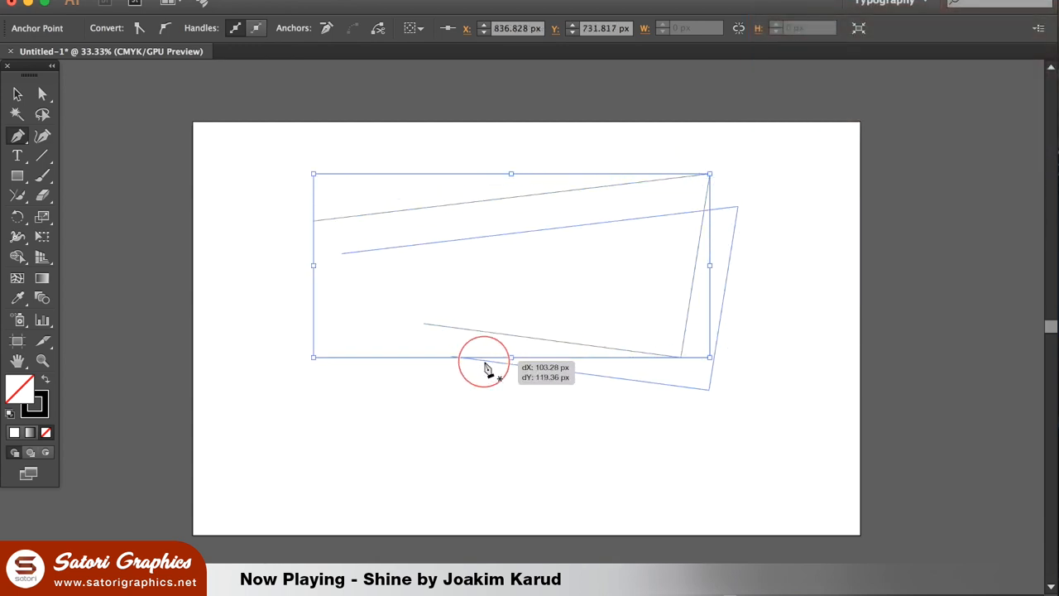
left_click_drag(487, 368, 709, 366)
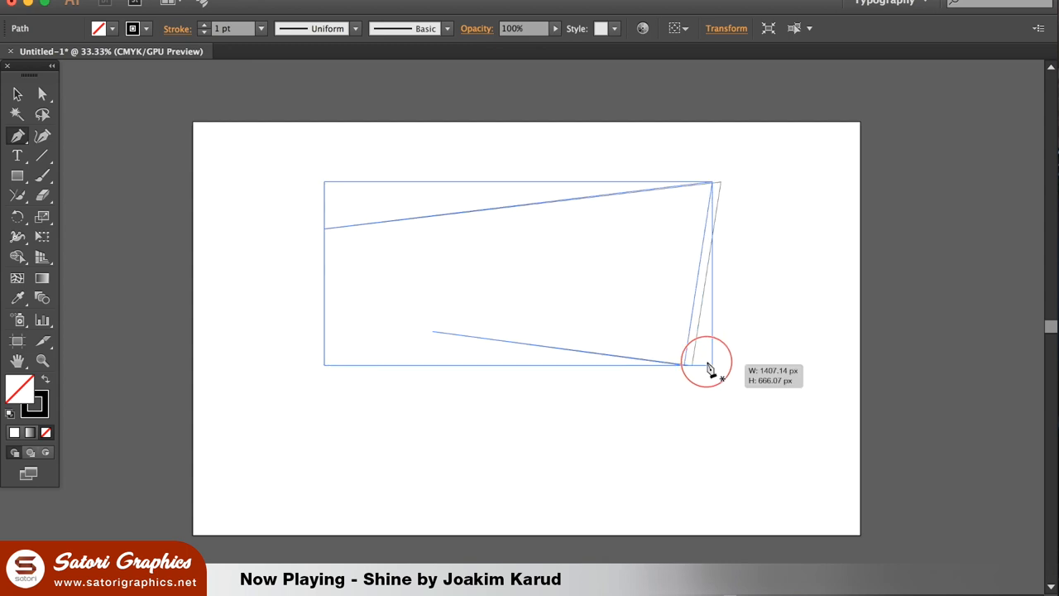
left_click_drag(708, 364, 608, 364)
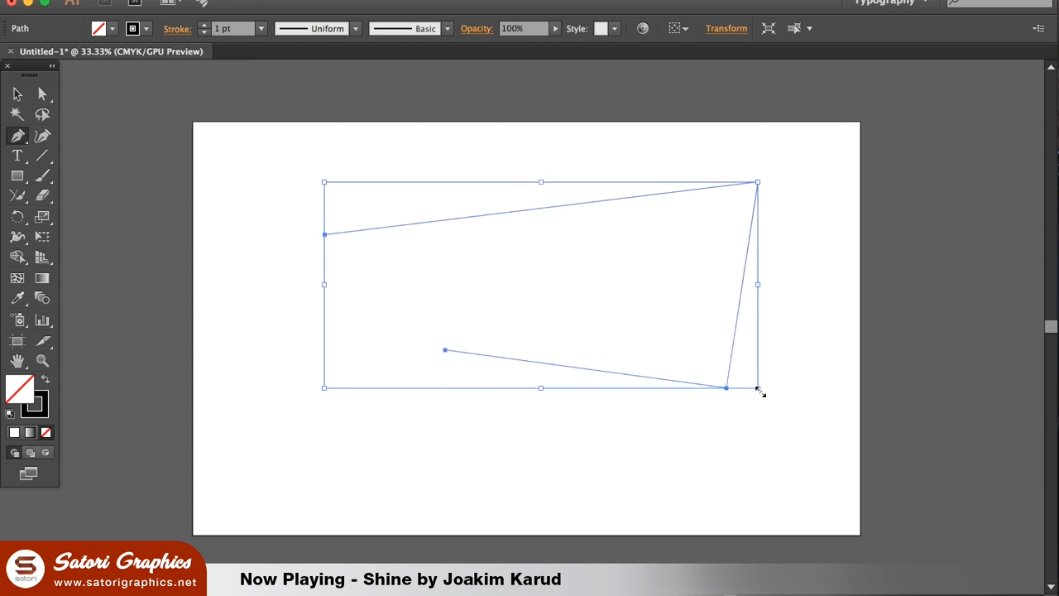
left_click_drag(758, 388, 519, 274)
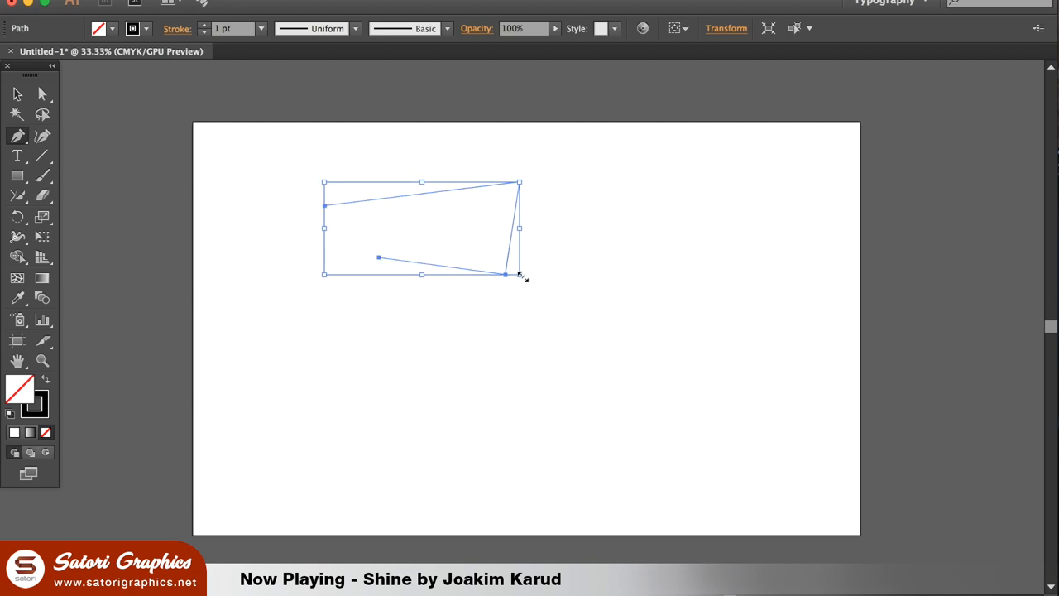
left_click_drag(505, 273, 769, 413)
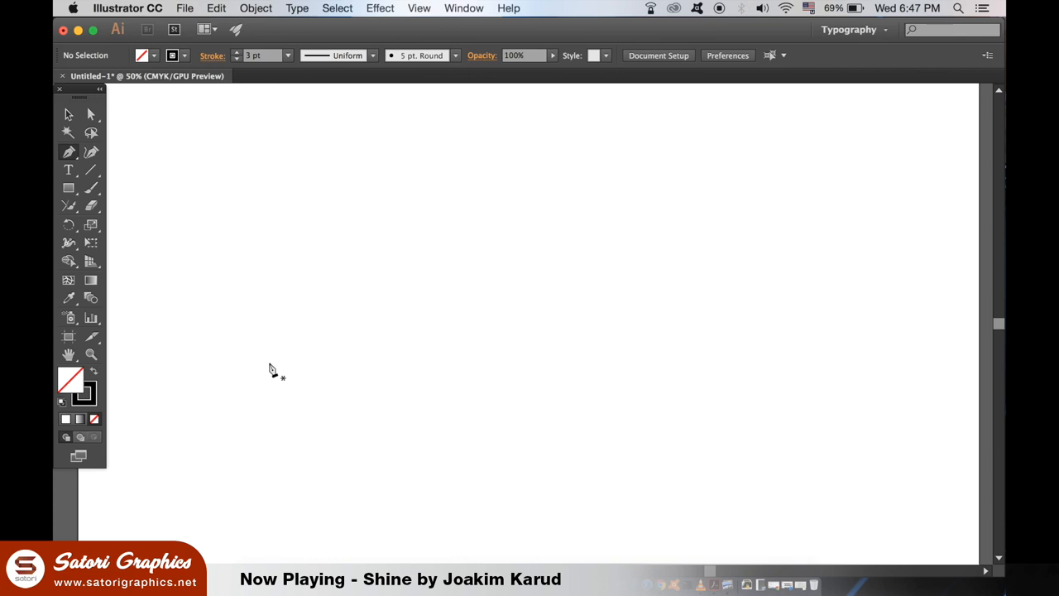
Step: Draw a long connected path of straight segments with successive anchor points
left_click_drag(268, 362, 511, 223)
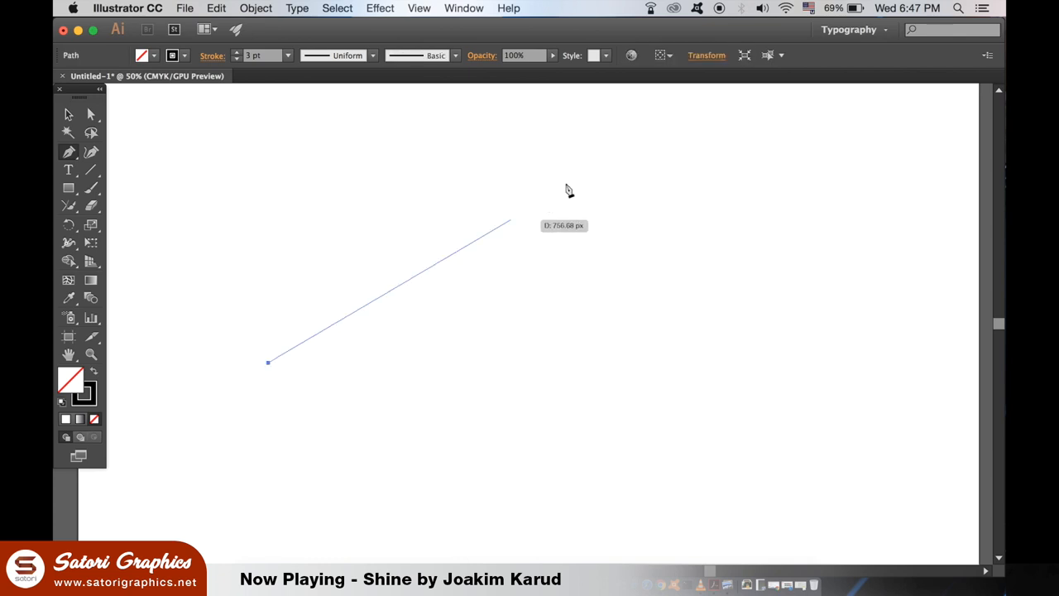
left_click(757, 348)
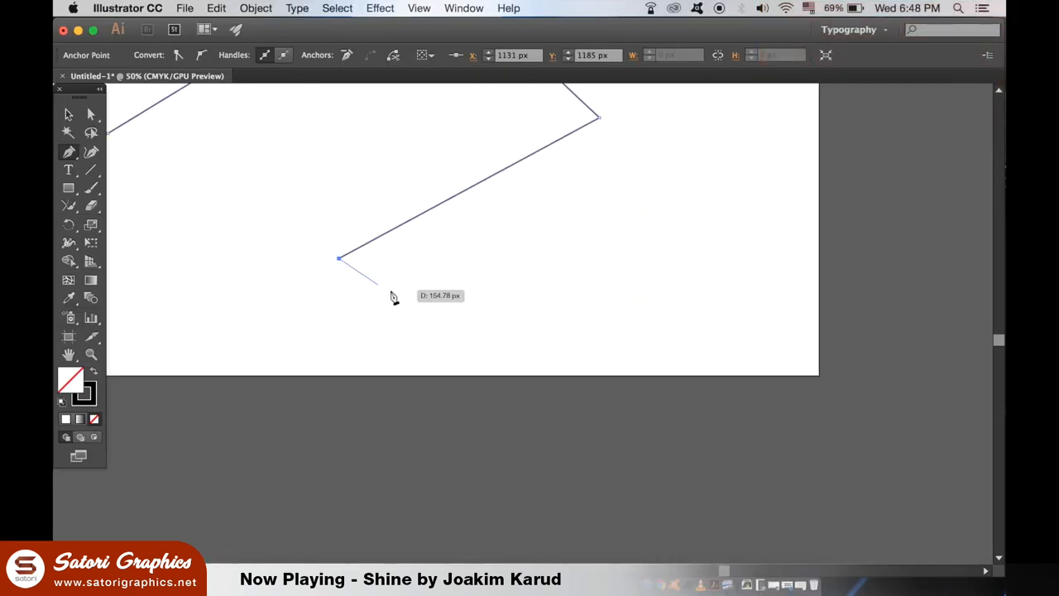
left_click(707, 262)
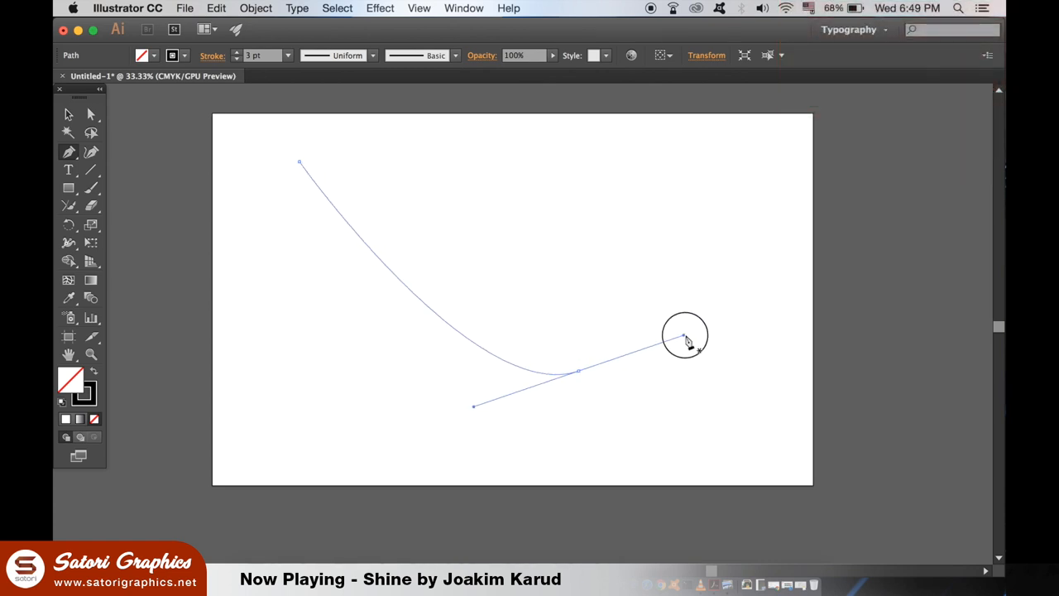
Step: Add two smooth anchors with dragged handles so the last segment bends past the artboard top
left_click_drag(687, 339, 784, 135)
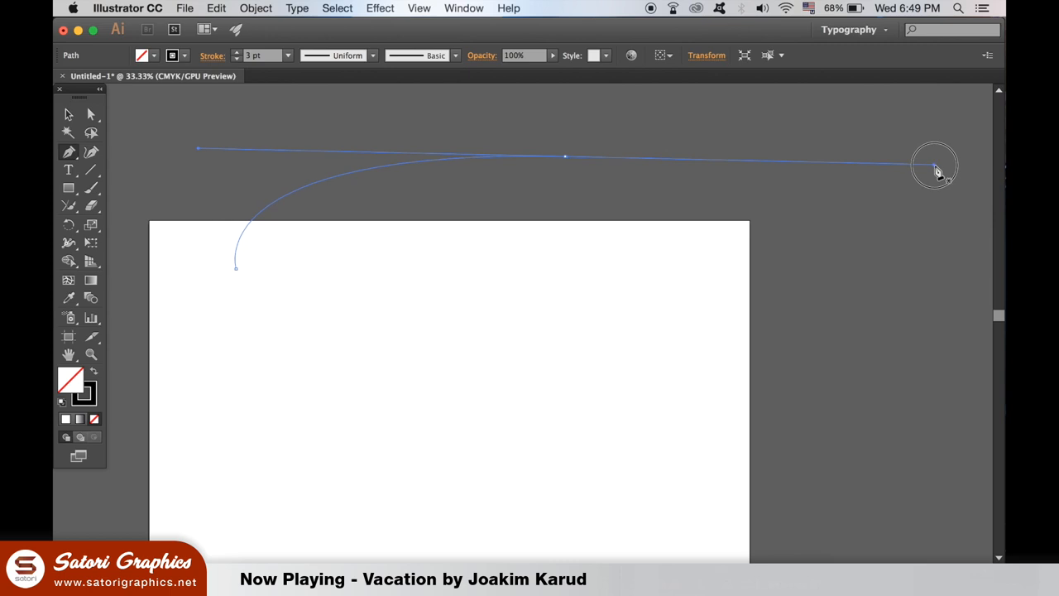
left_click_drag(935, 170, 921, 480)
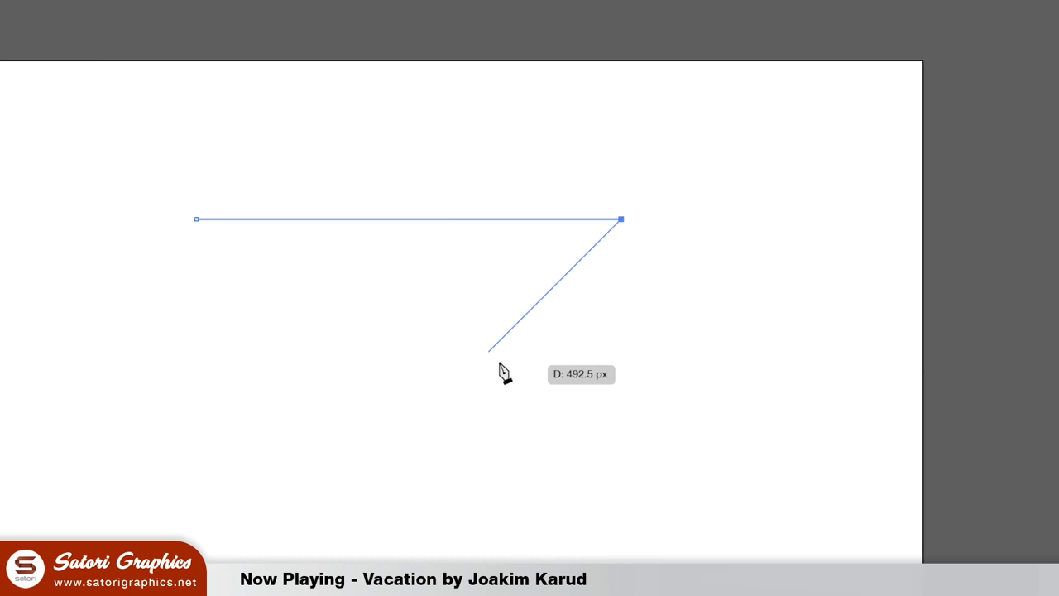
mouse_move(921, 411)
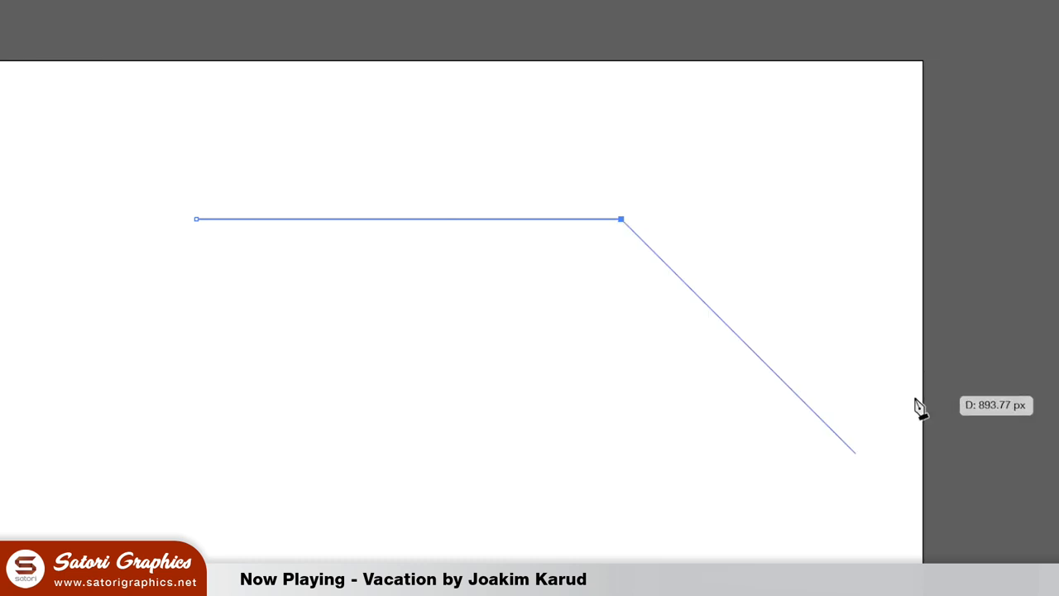